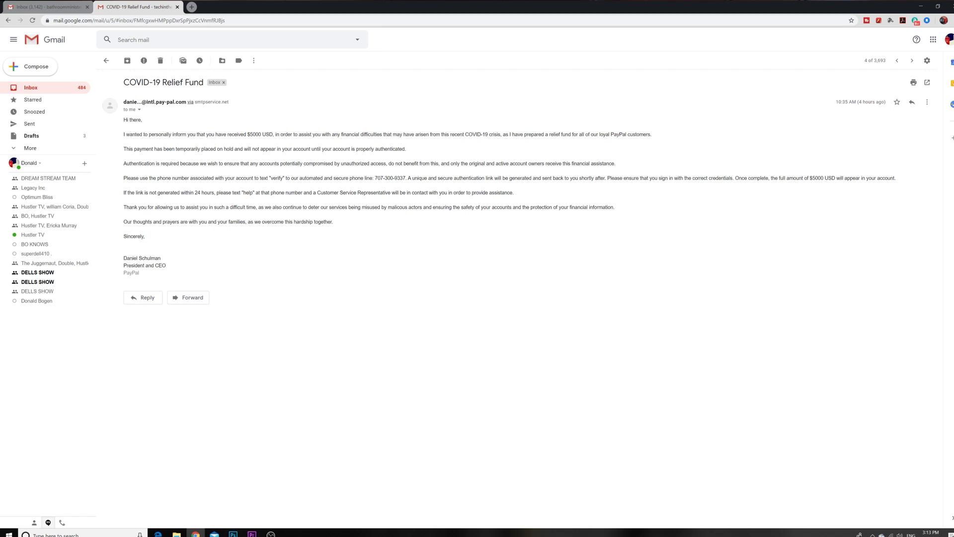
mouse_move(404, 154)
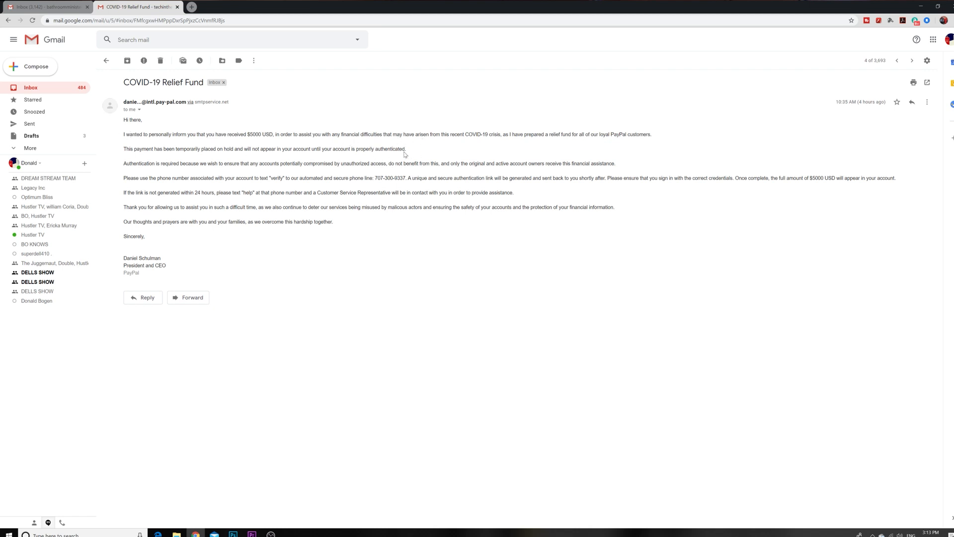
mouse_move(416, 158)
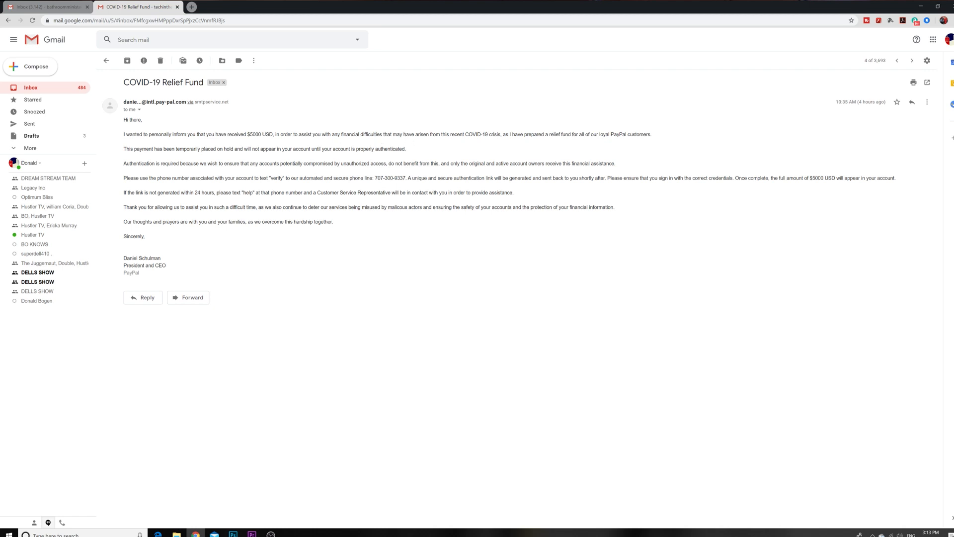
mouse_move(292, 182)
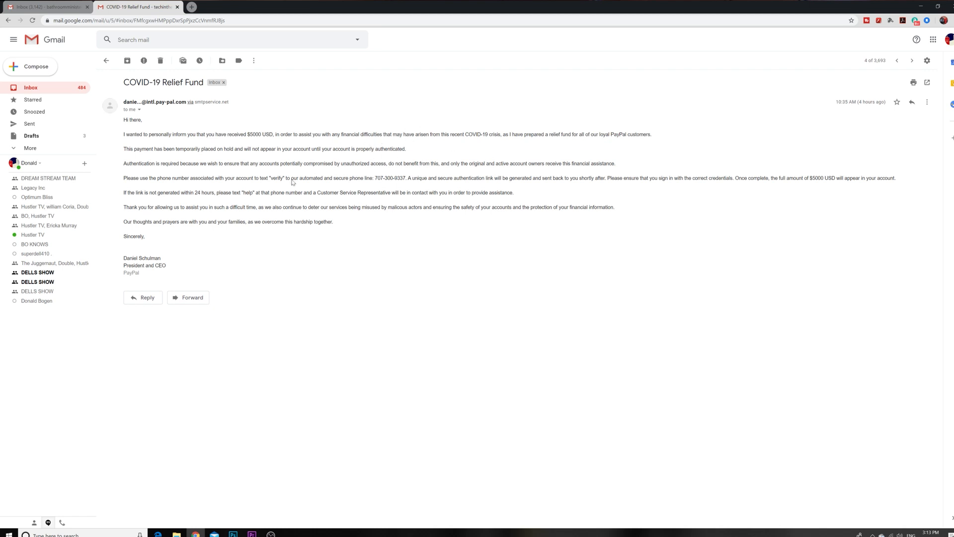
mouse_move(358, 130)
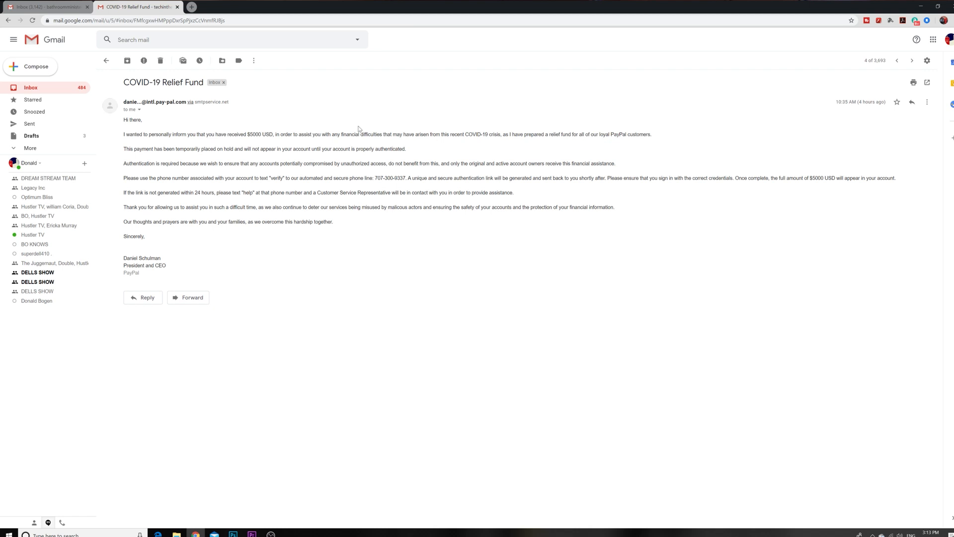
mouse_move(313, 187)
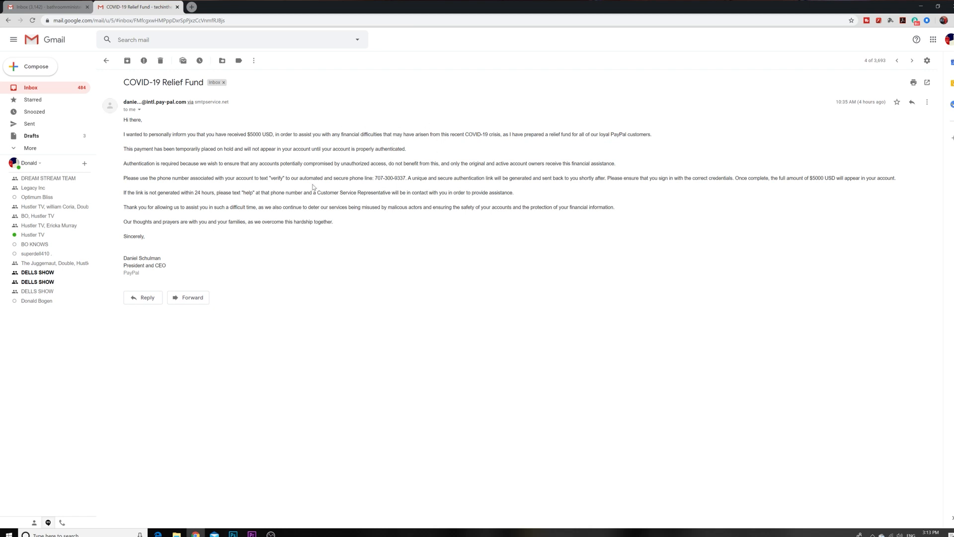
mouse_move(426, 156)
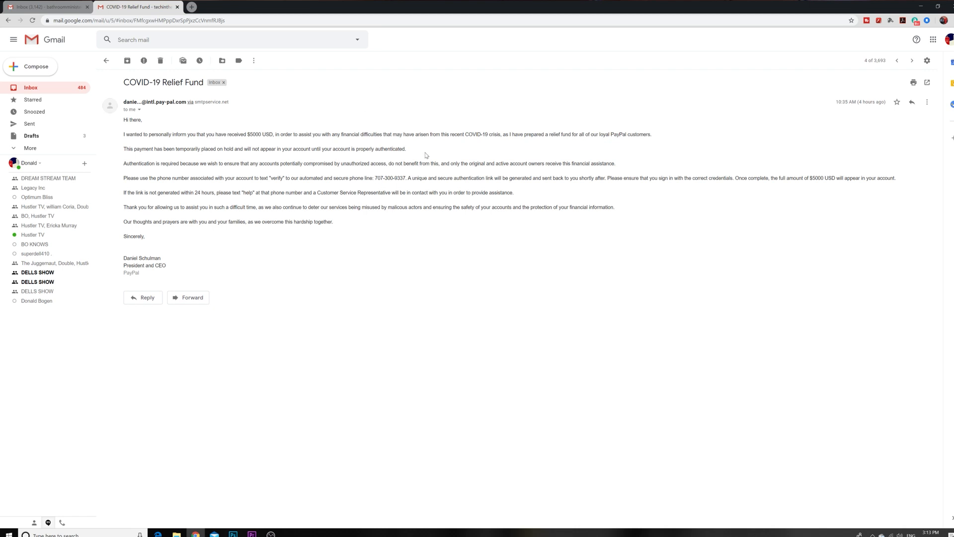
mouse_move(386, 145)
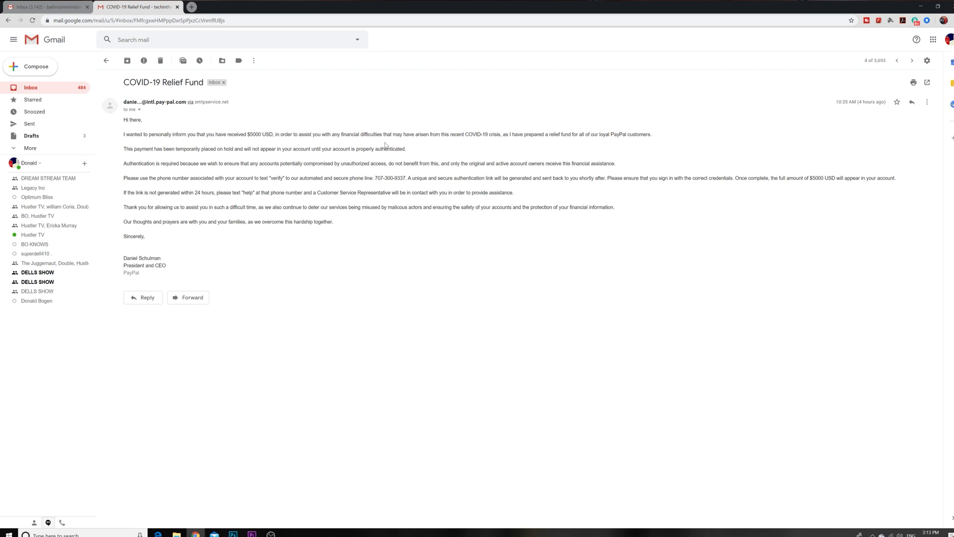
mouse_move(383, 125)
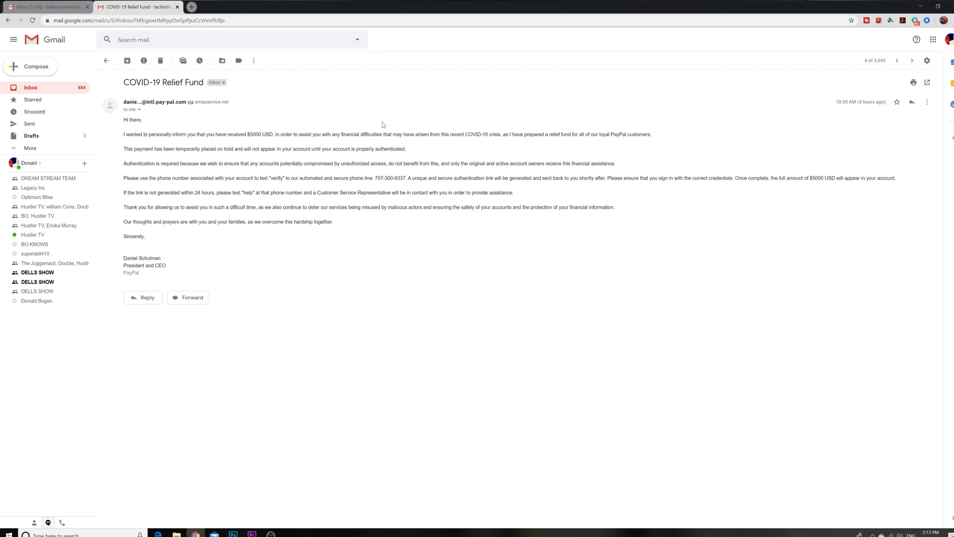
mouse_move(128, 174)
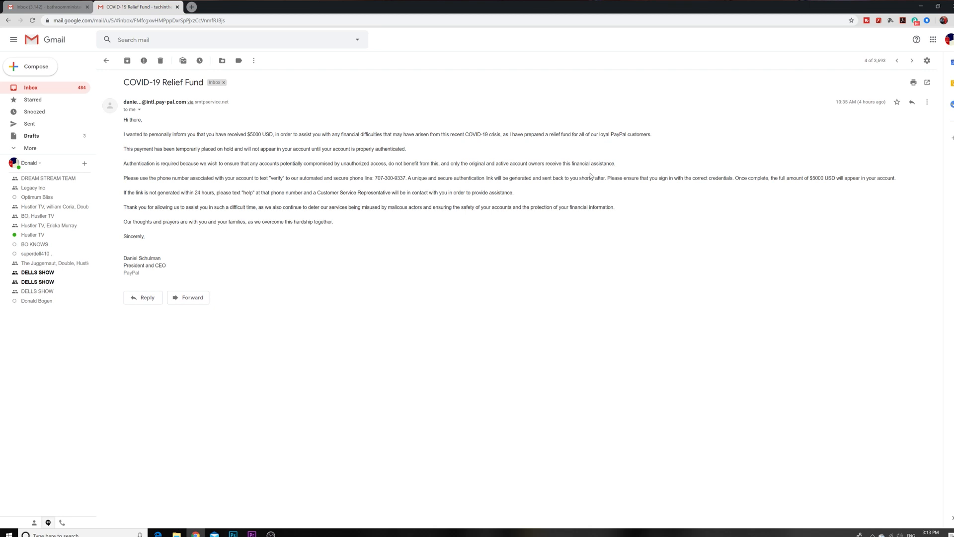
mouse_move(158, 184)
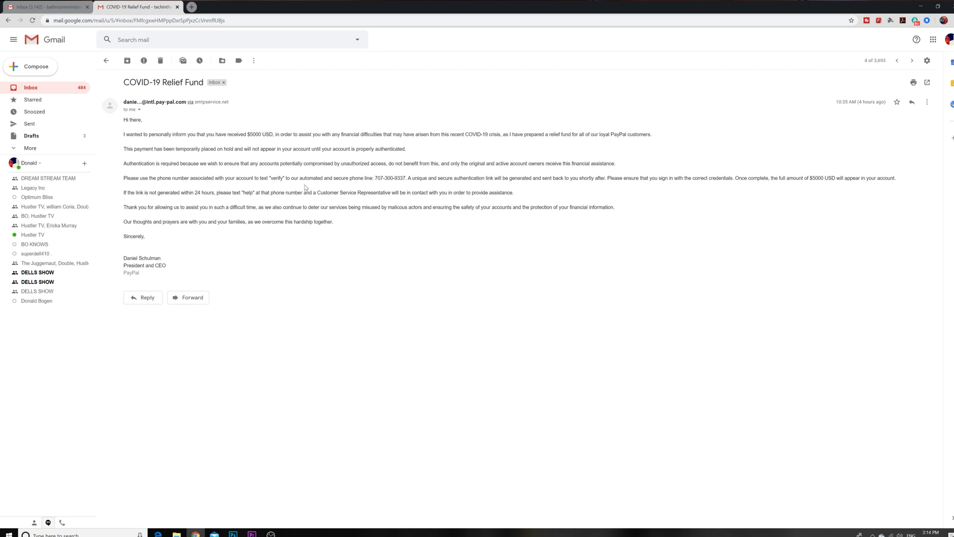
mouse_move(350, 187)
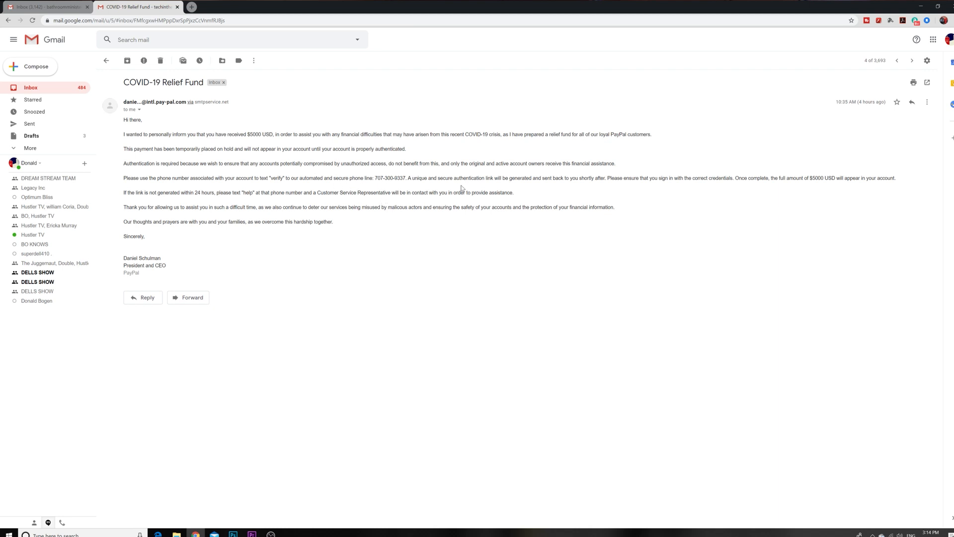
mouse_move(504, 184)
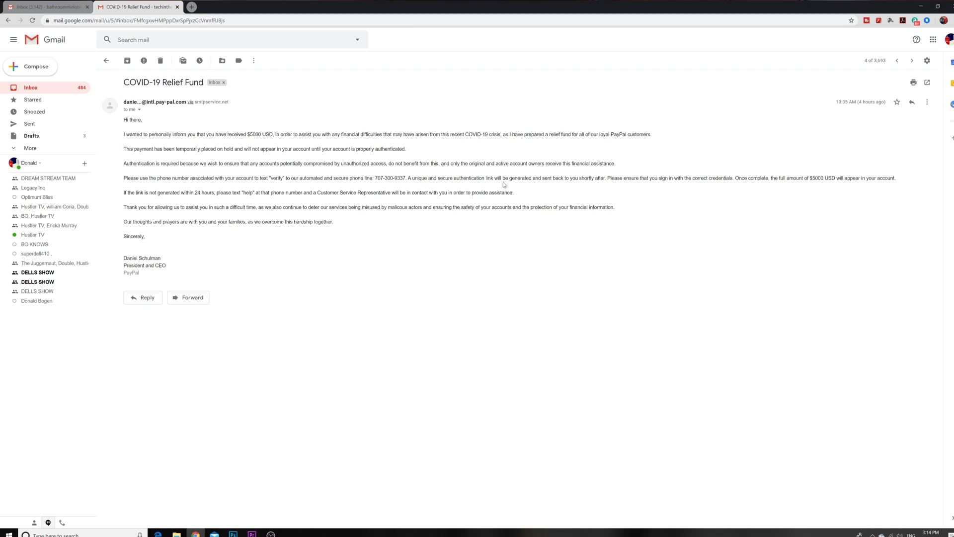
mouse_move(534, 185)
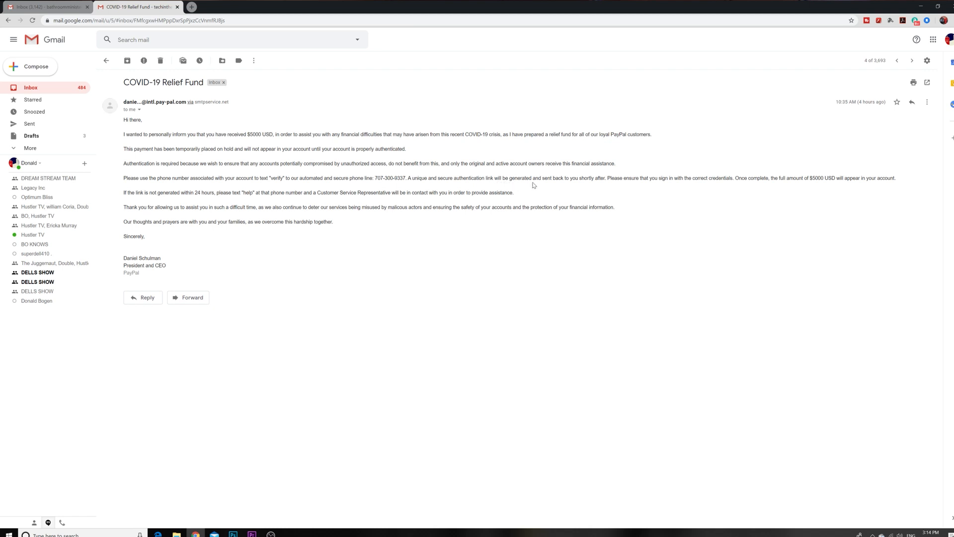
mouse_move(722, 186)
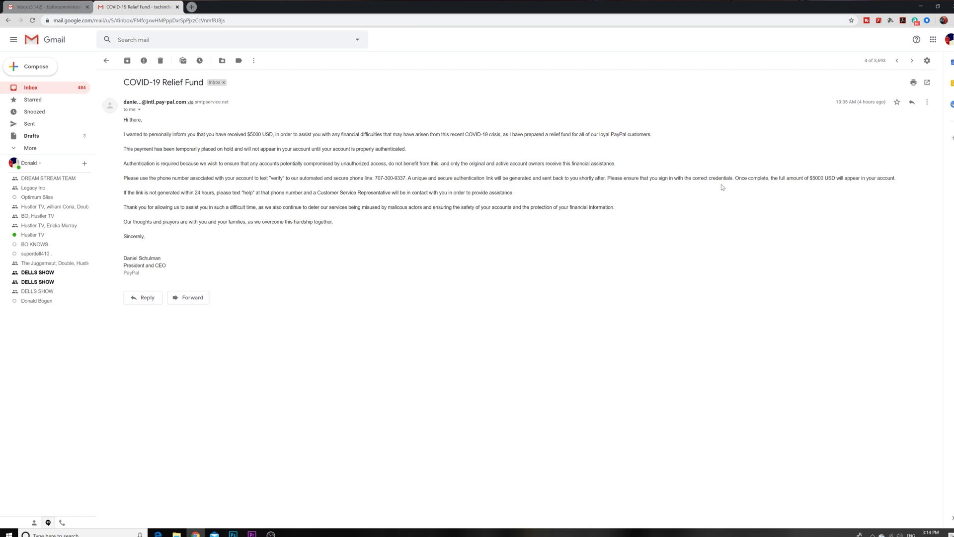
mouse_move(204, 144)
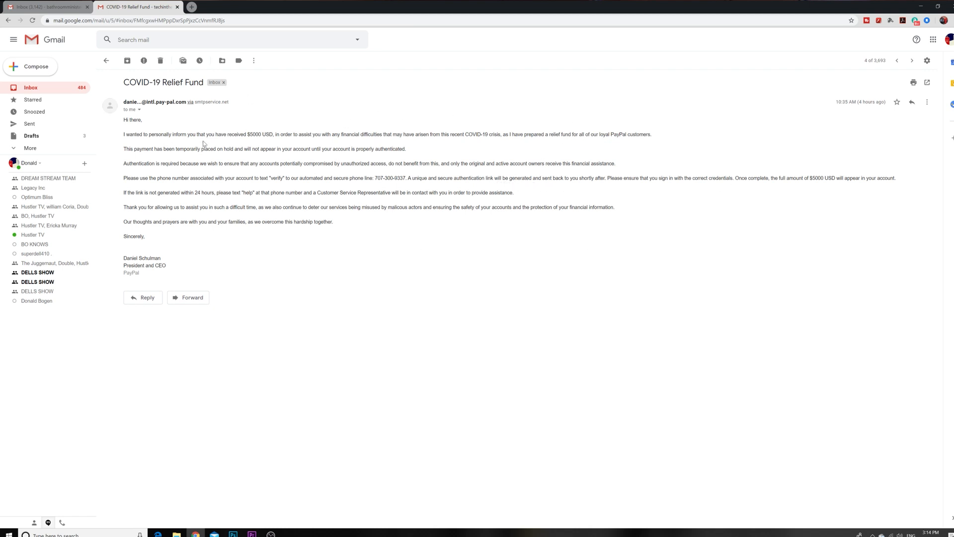
mouse_move(277, 120)
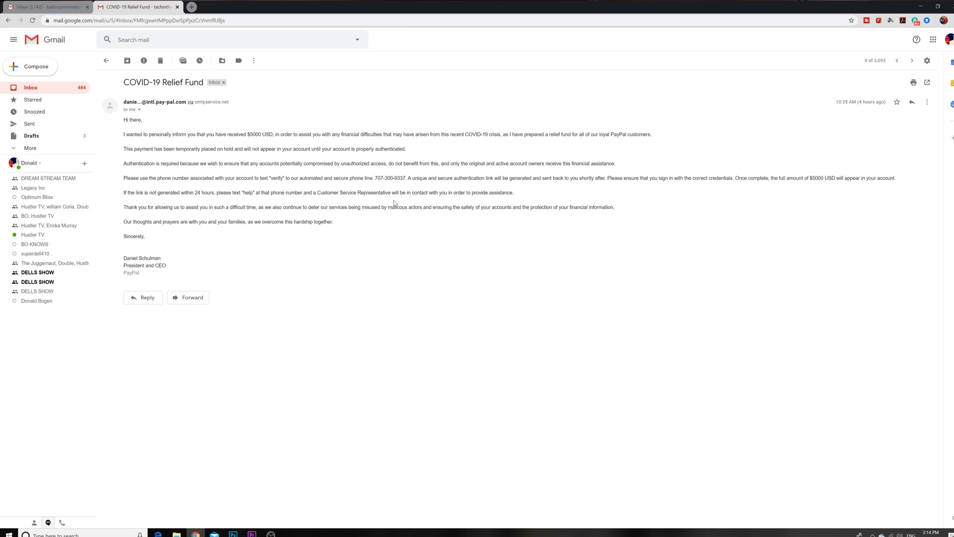
mouse_move(578, 236)
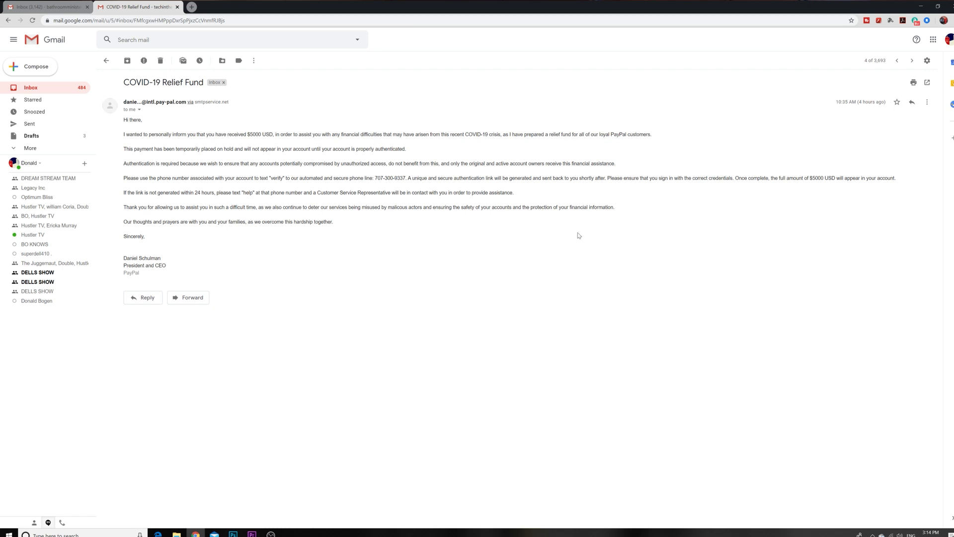
mouse_move(592, 235)
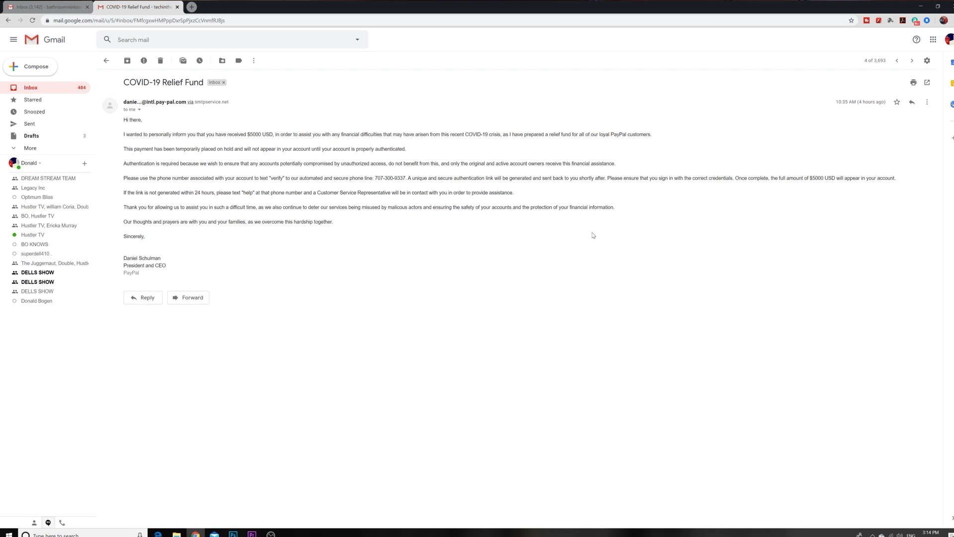
mouse_move(599, 214)
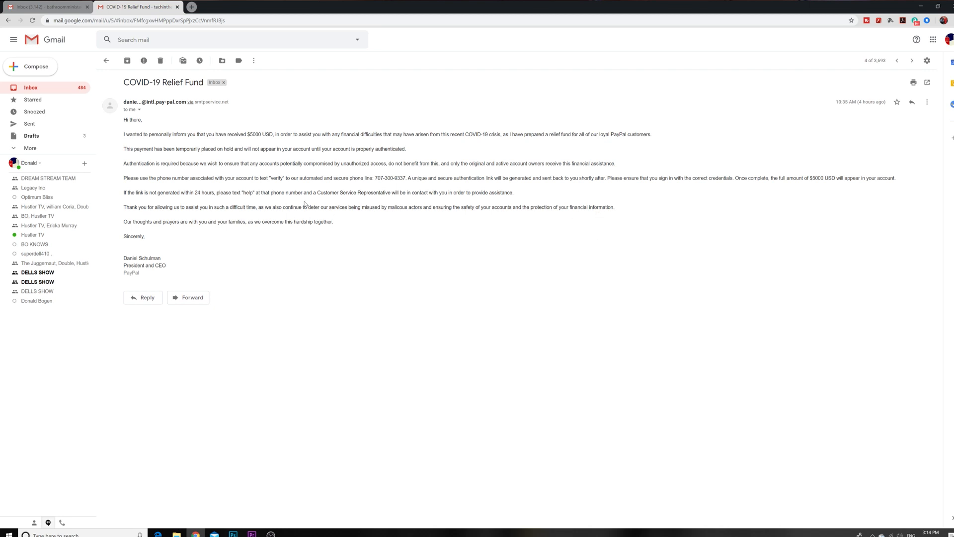
mouse_move(319, 176)
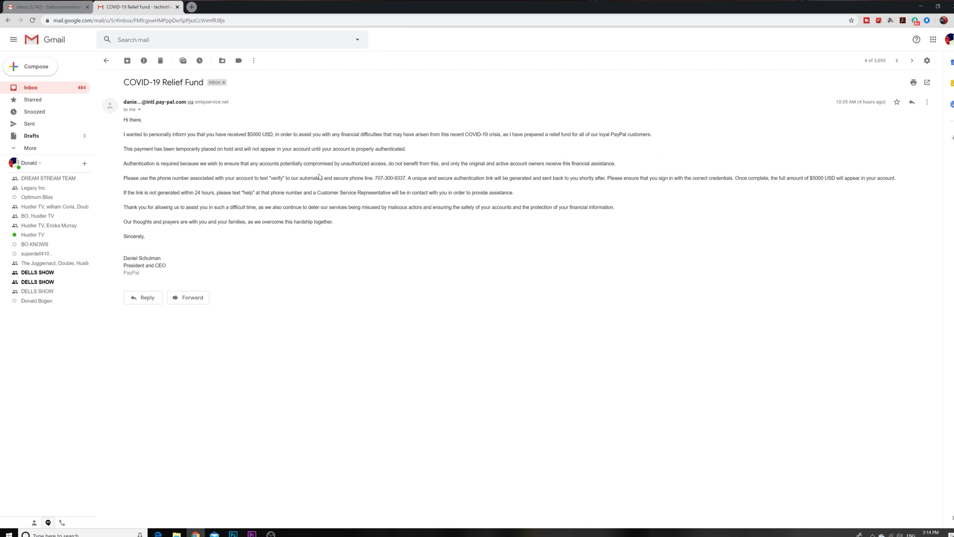
mouse_move(622, 190)
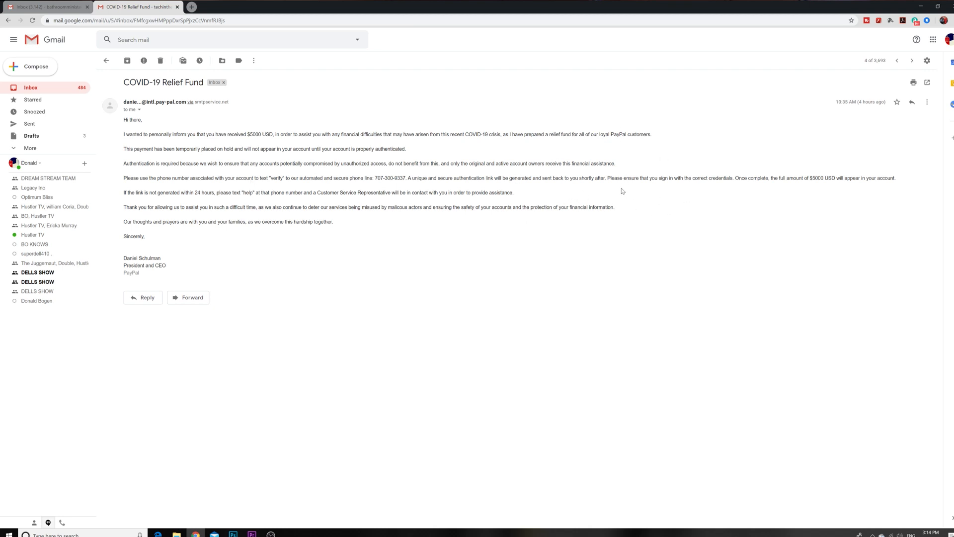
mouse_move(692, 186)
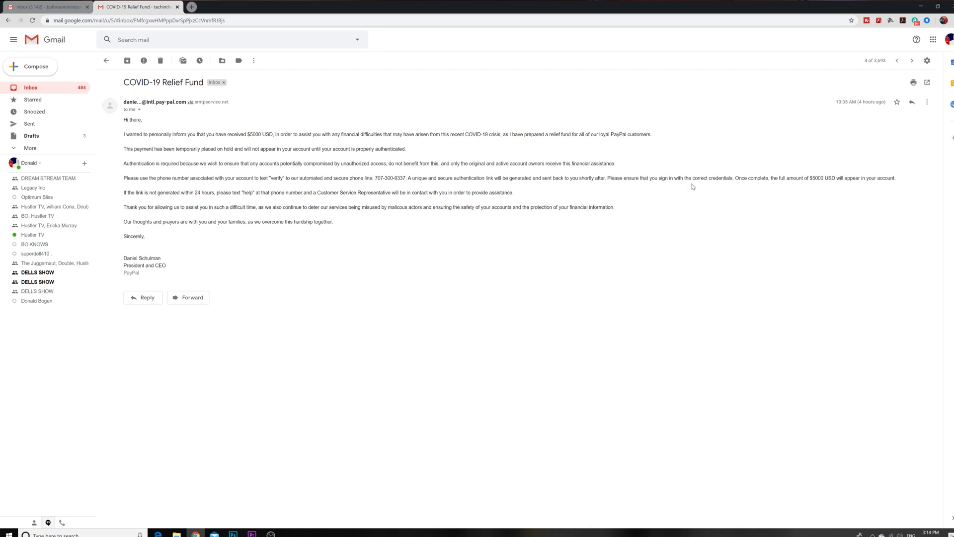
mouse_move(707, 191)
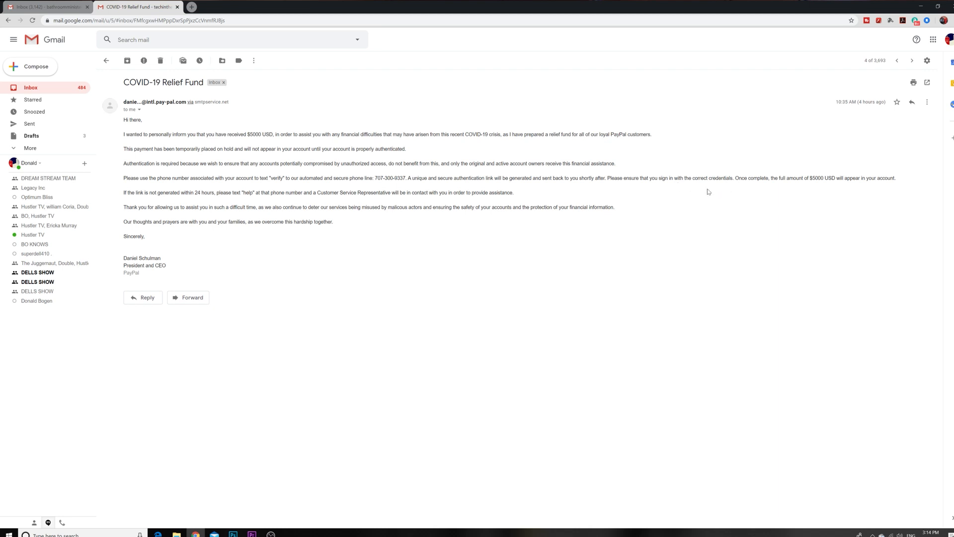
mouse_move(805, 189)
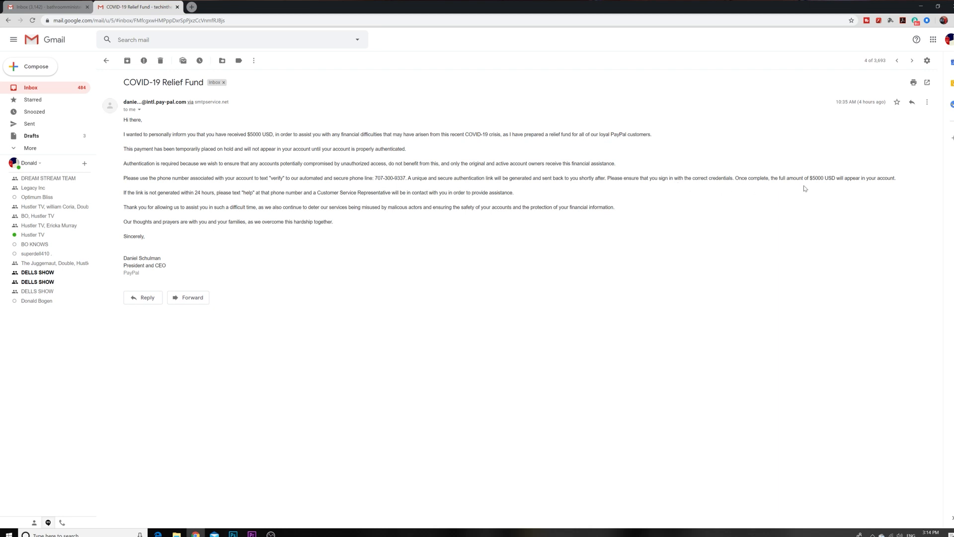
mouse_move(223, 231)
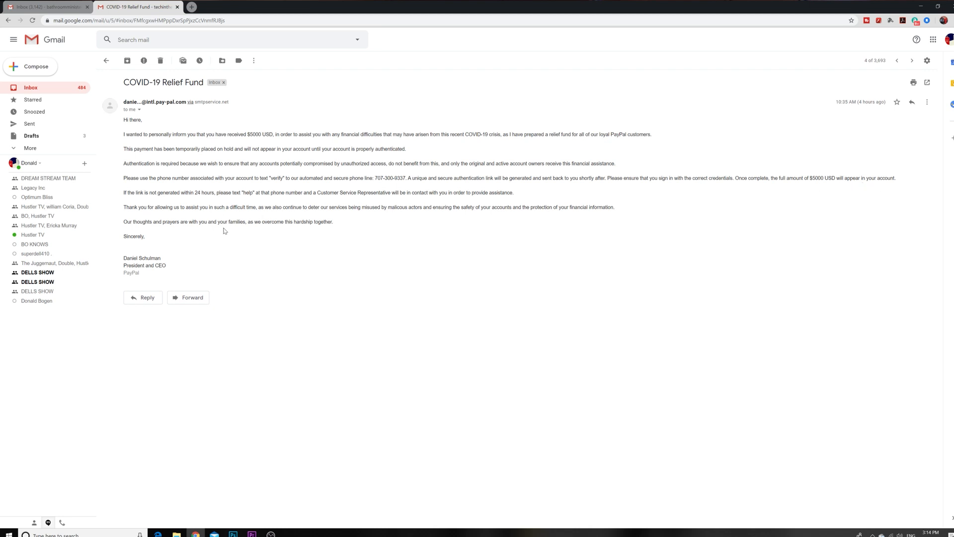
mouse_move(247, 217)
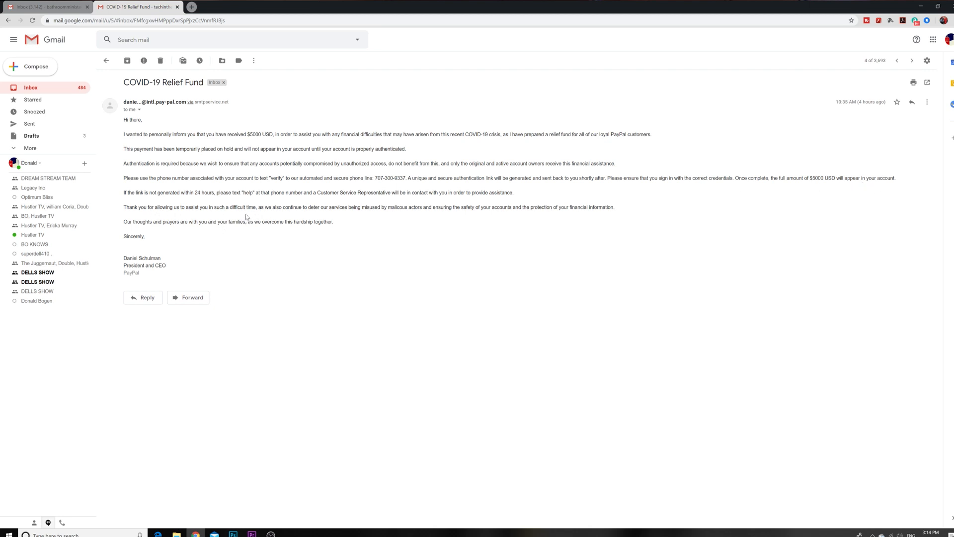
mouse_move(382, 268)
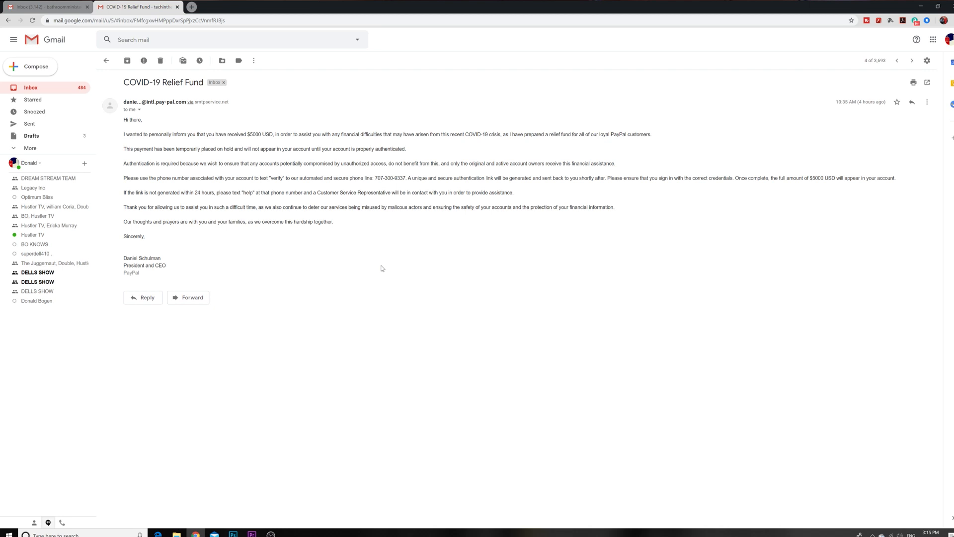
mouse_move(345, 188)
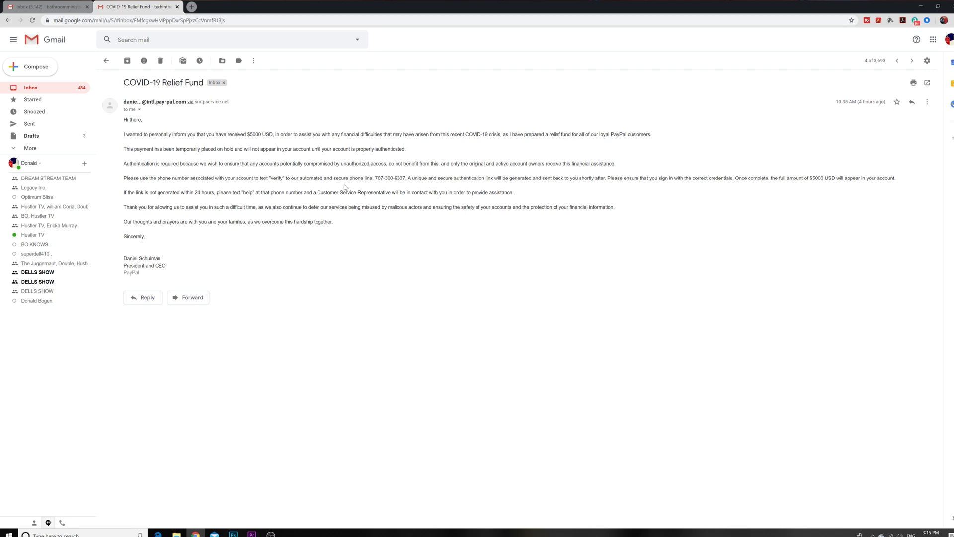
mouse_move(246, 178)
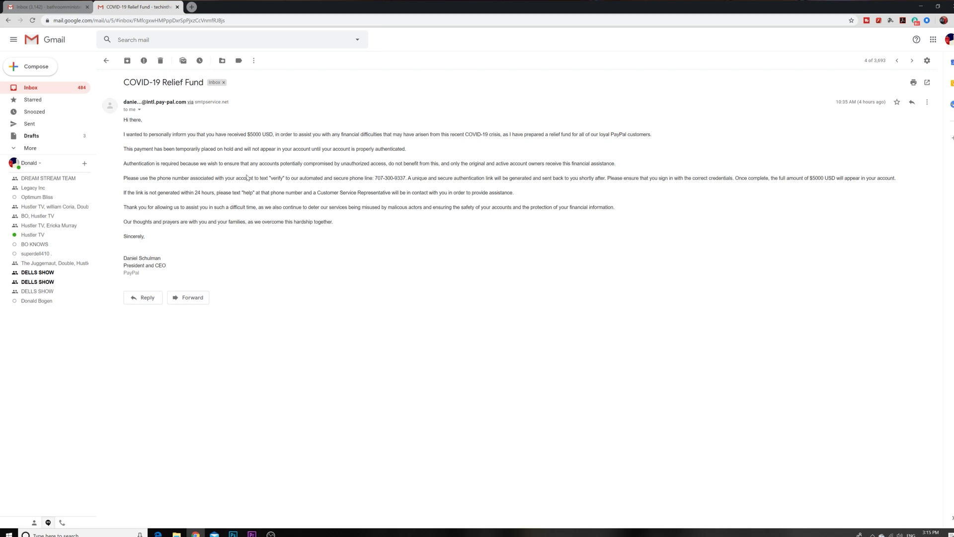
mouse_move(446, 202)
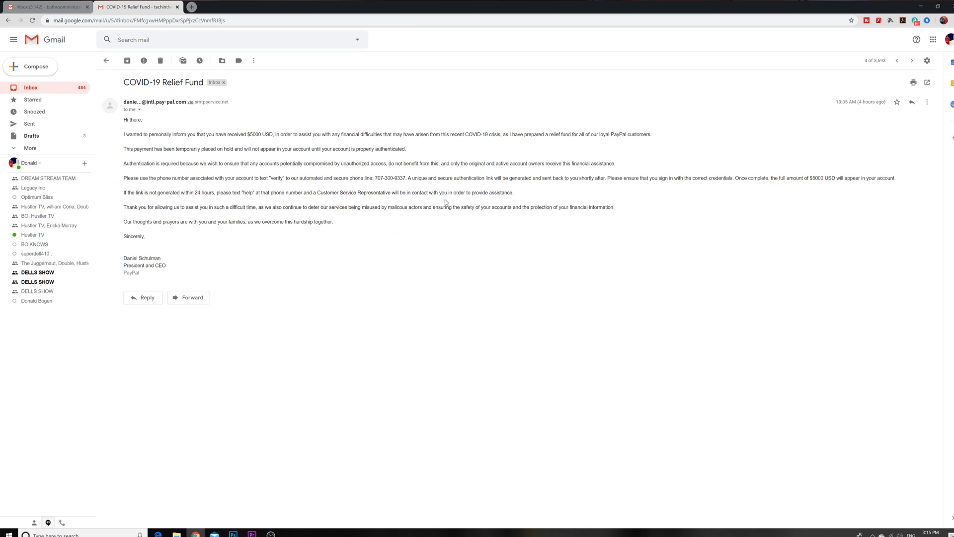
mouse_move(370, 224)
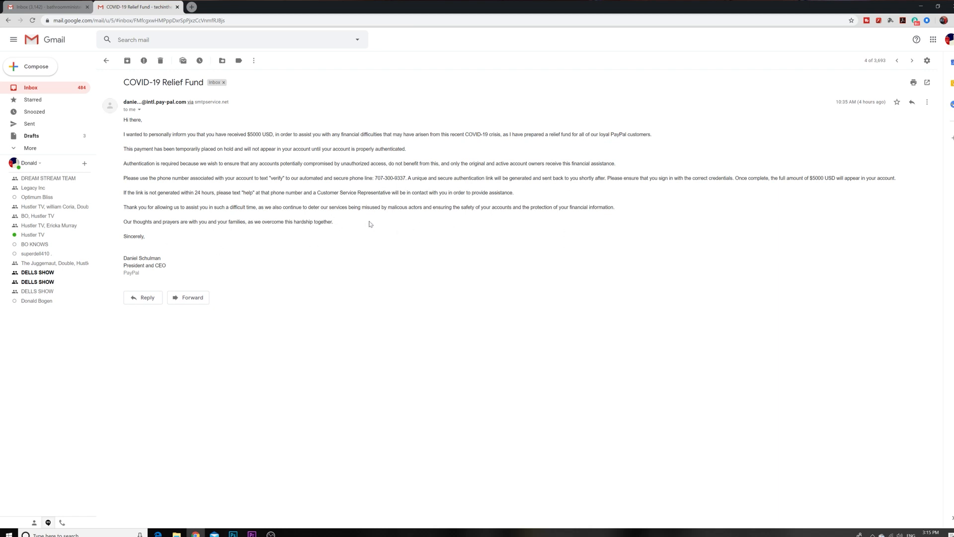
mouse_move(264, 238)
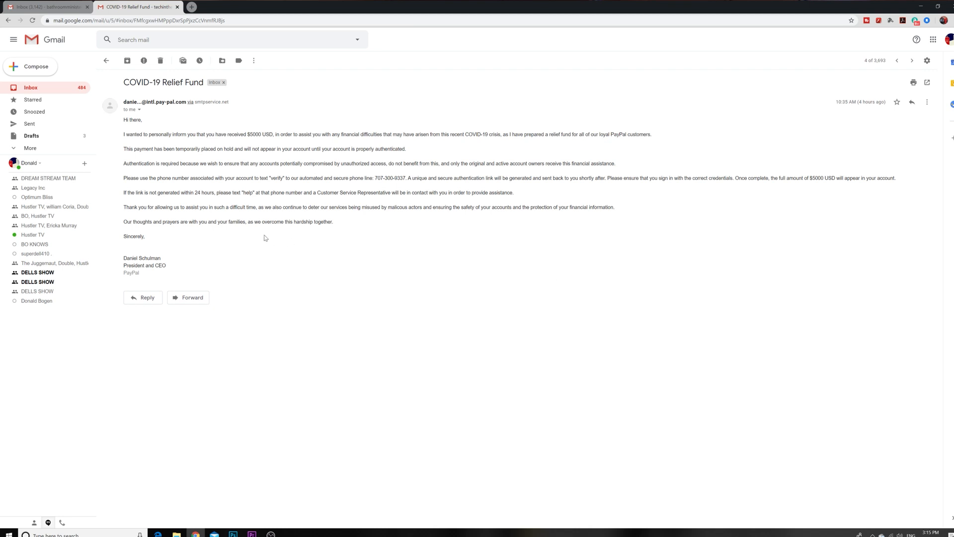
mouse_move(271, 264)
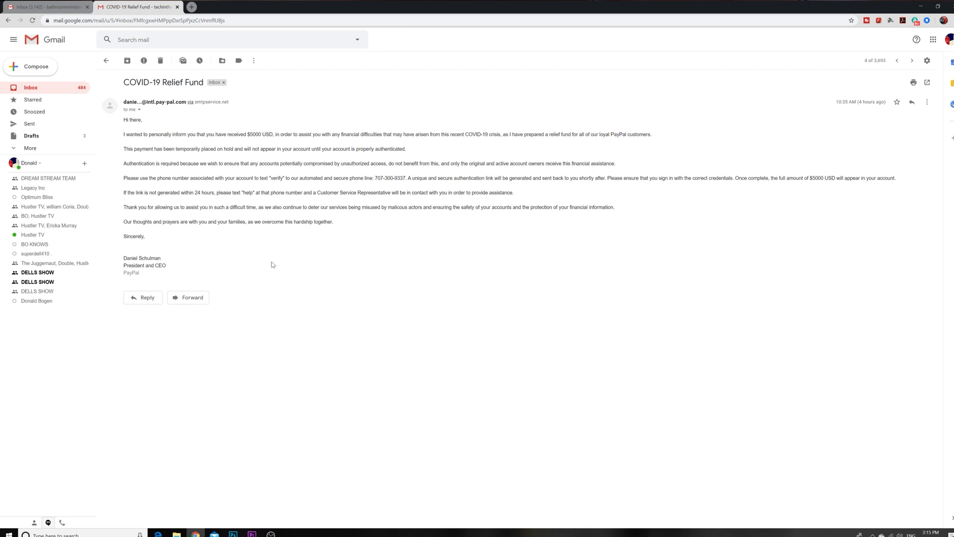
mouse_move(171, 233)
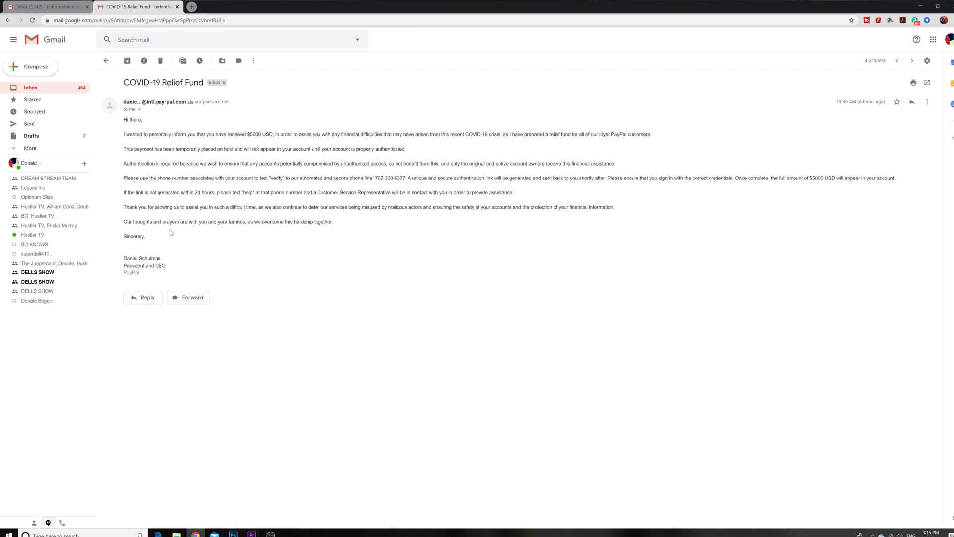
mouse_move(255, 230)
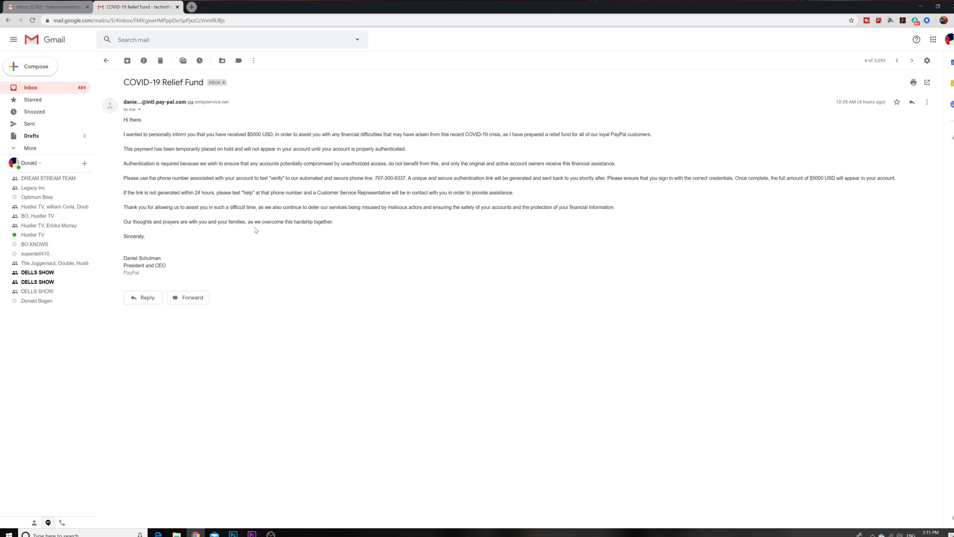
mouse_move(339, 233)
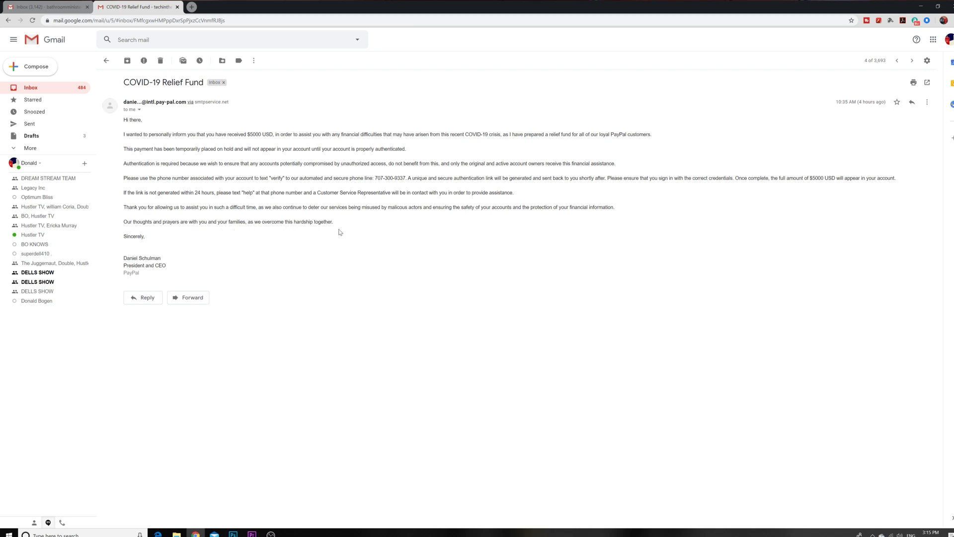
mouse_move(147, 277)
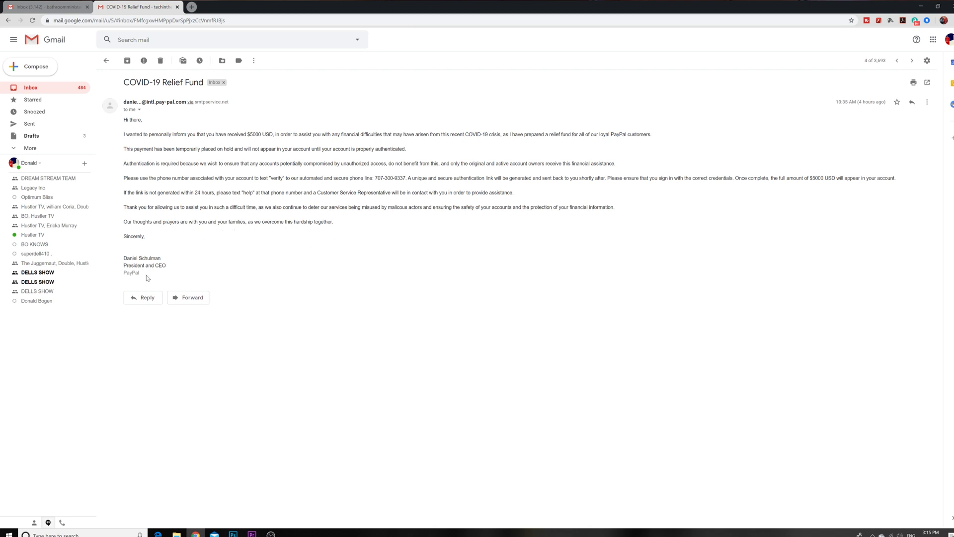
mouse_move(158, 325)
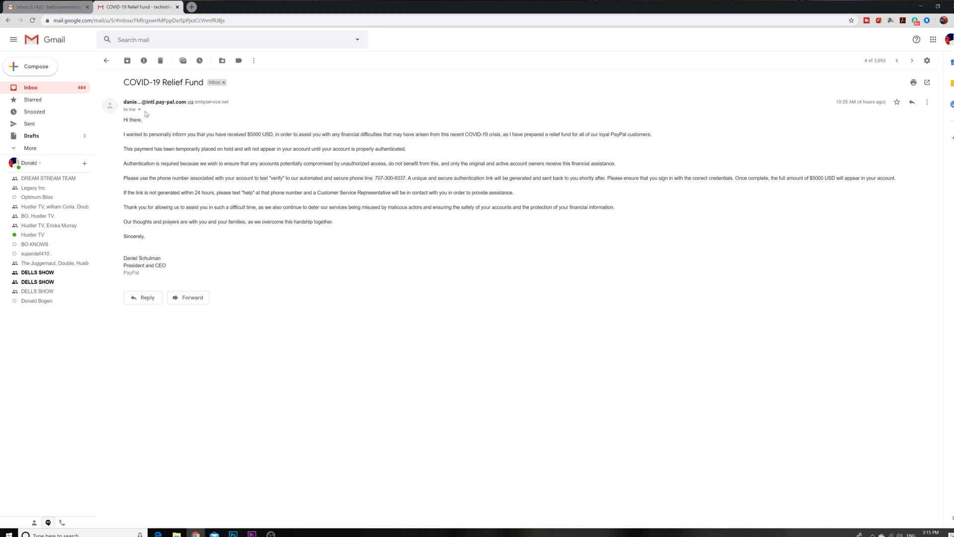
Expand the sender details to expose the intl.pay-pal.com address sent via smtpservice.net.
click(140, 110)
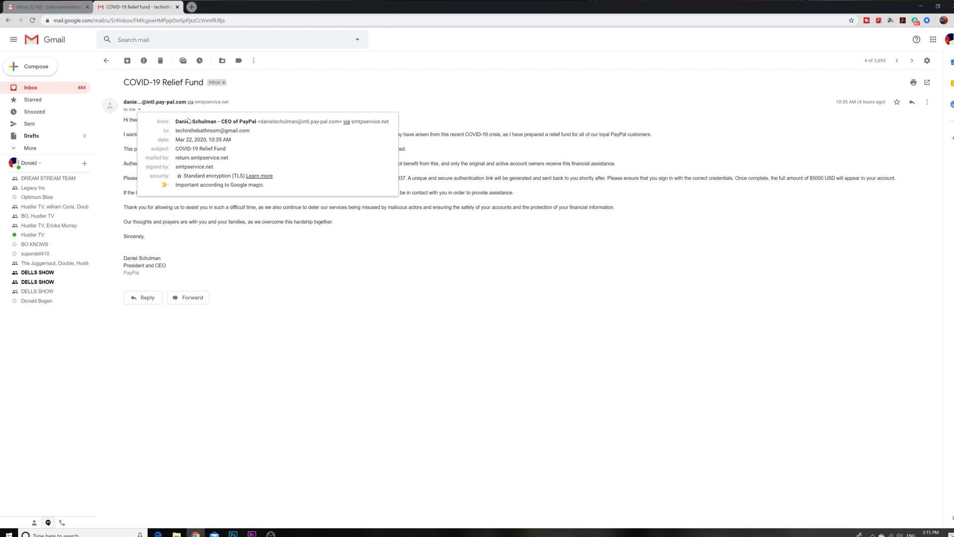
mouse_move(369, 128)
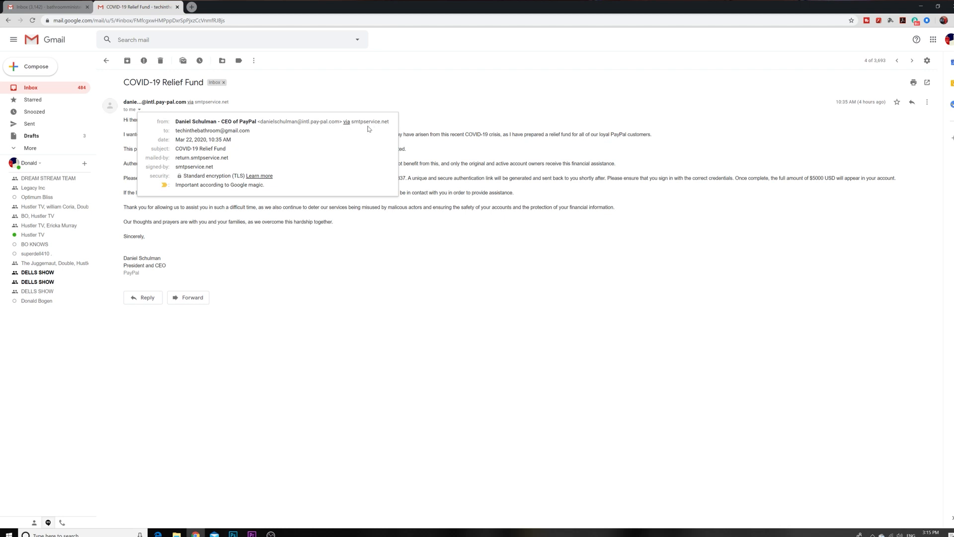
mouse_move(383, 129)
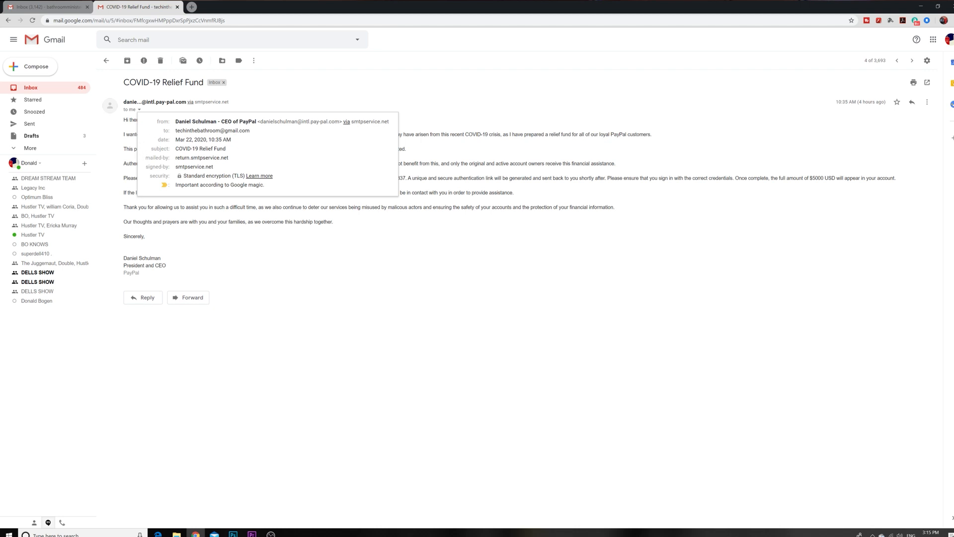
mouse_move(263, 128)
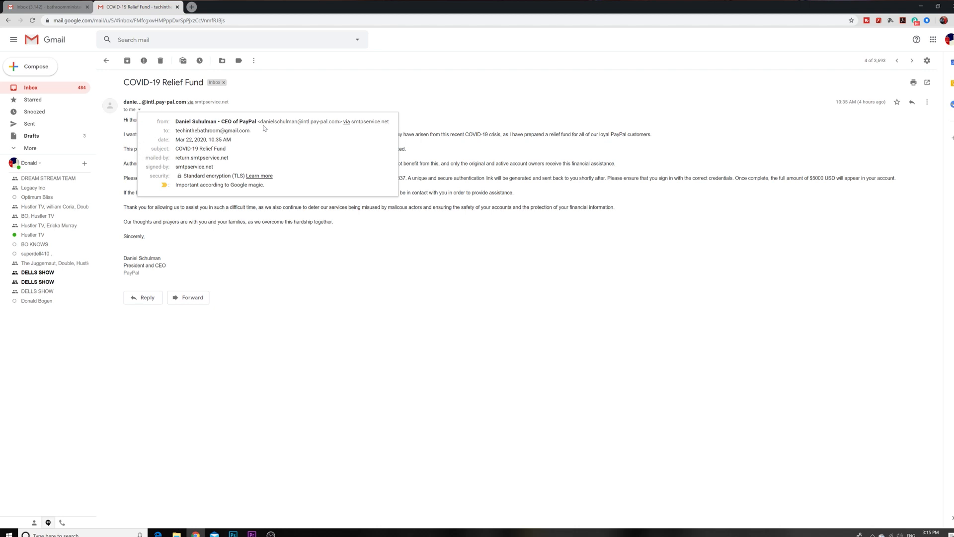
mouse_move(296, 127)
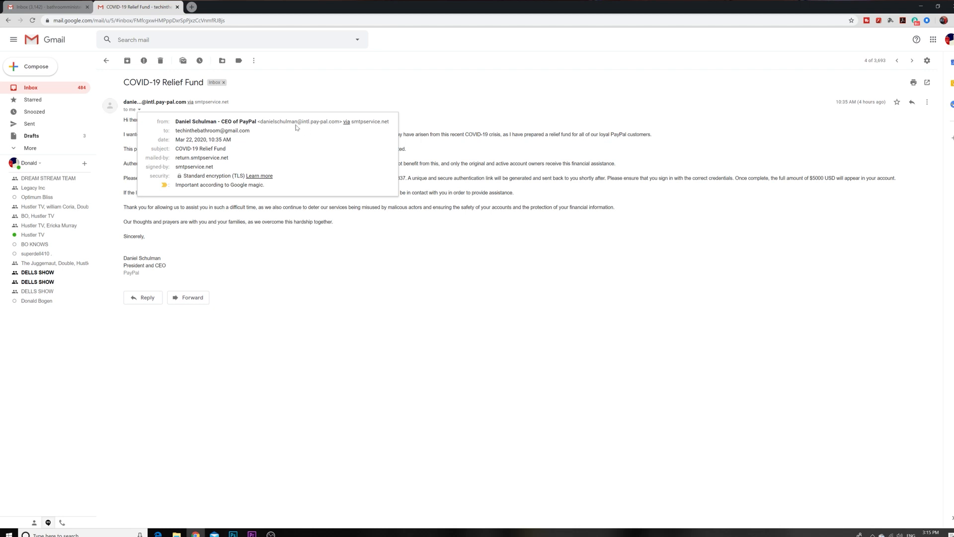
mouse_move(310, 129)
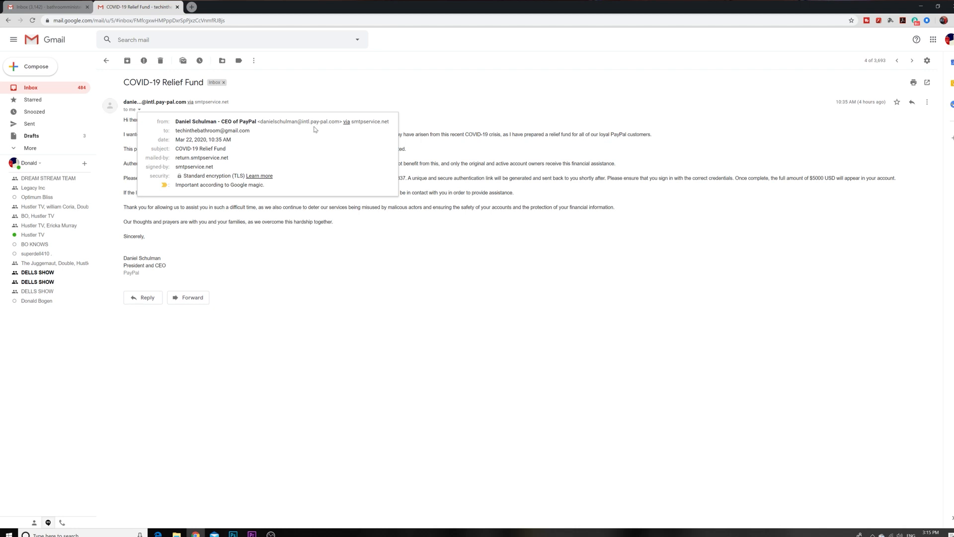
mouse_move(317, 130)
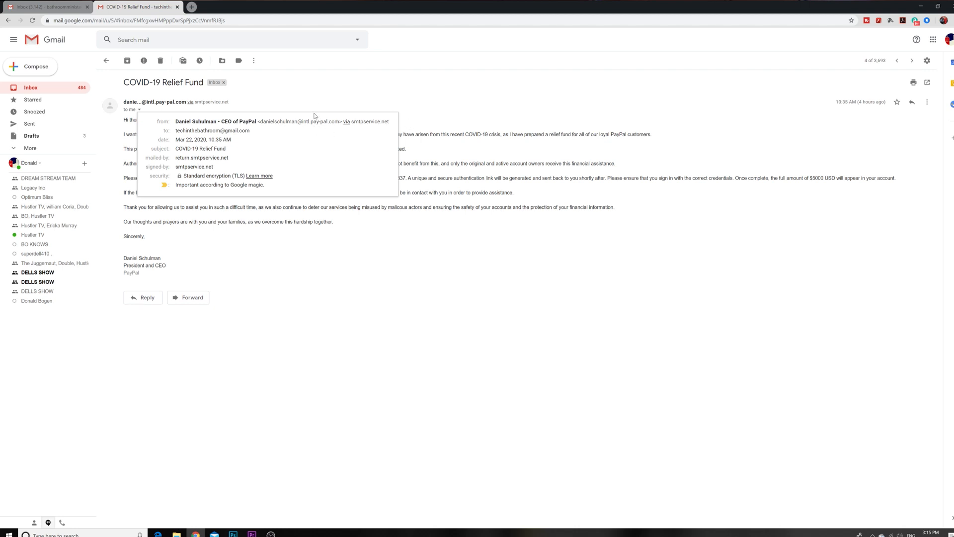
mouse_move(301, 98)
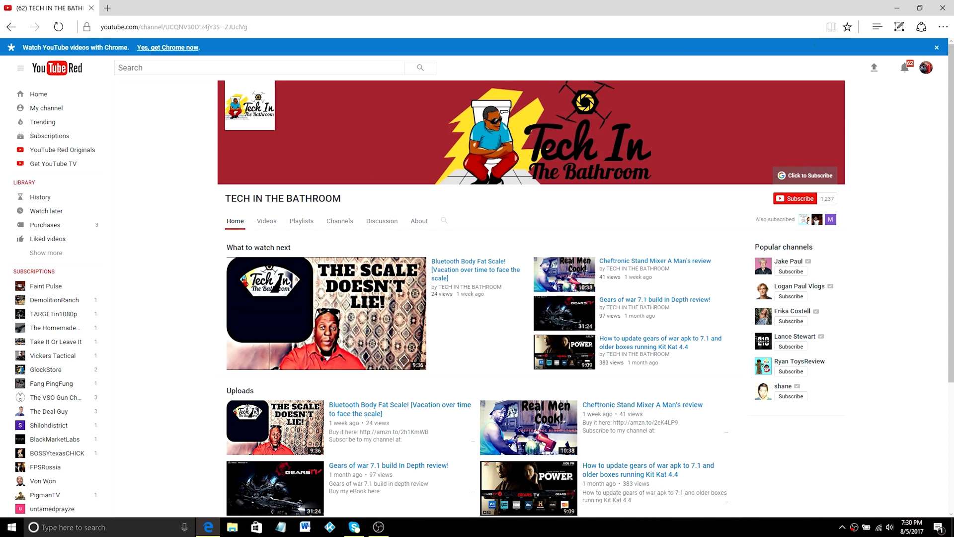
Subscribe to TECH IN THE BATHROOM and open its notification bell settings.
click(795, 198)
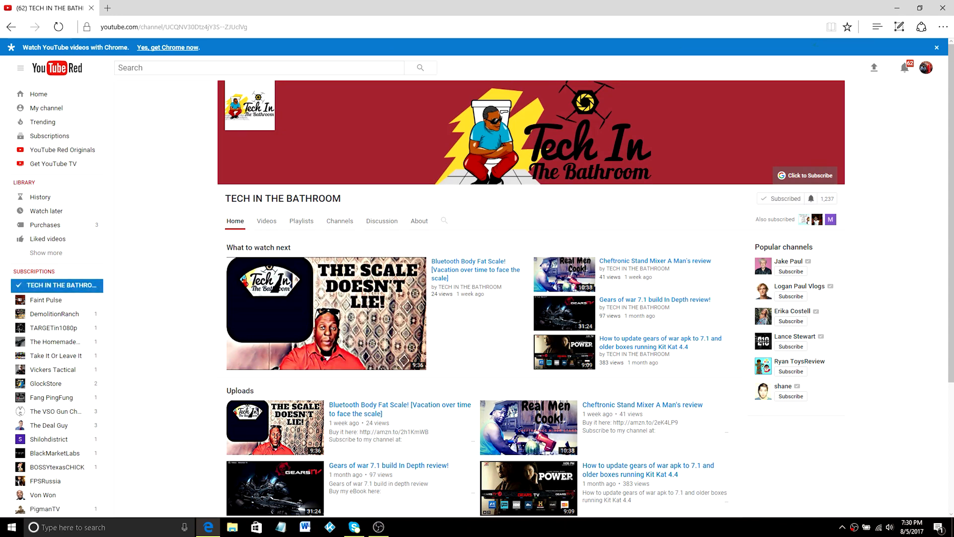
click(810, 198)
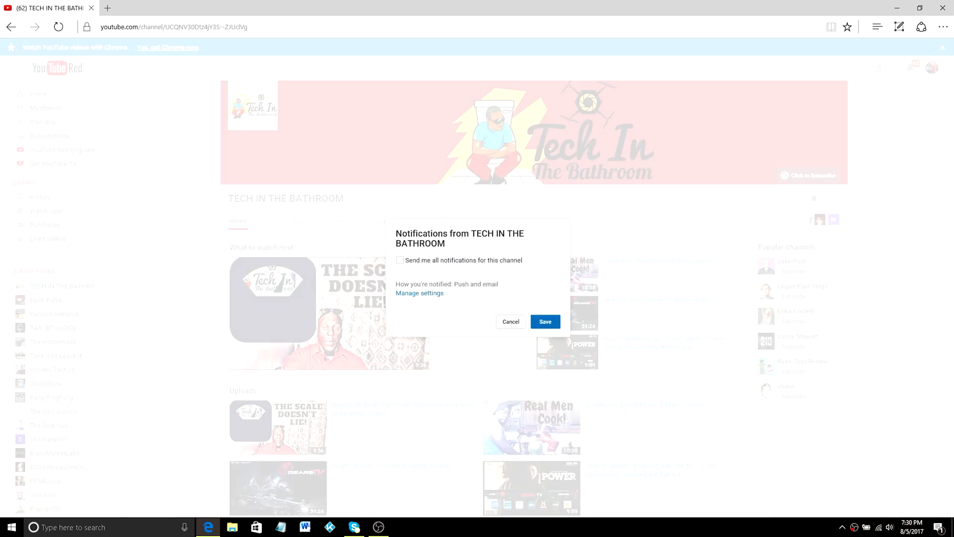